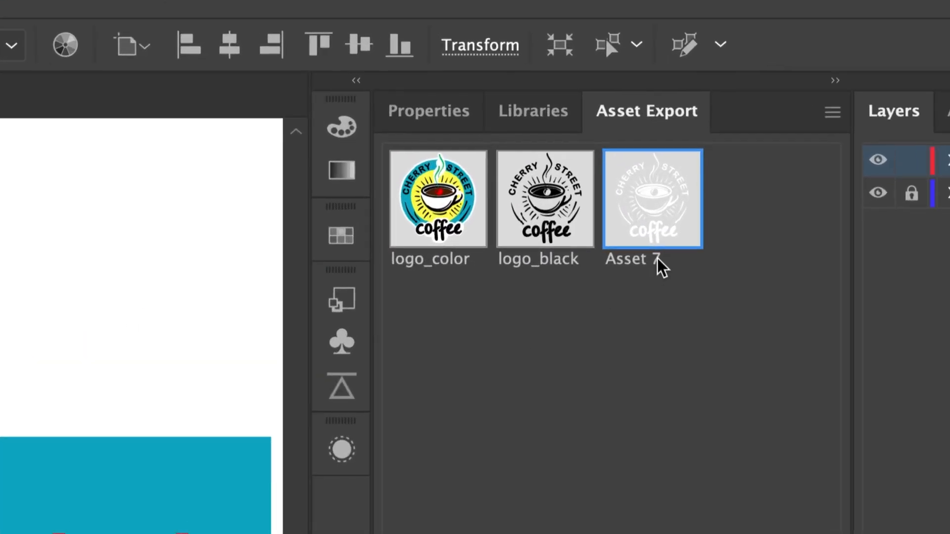
- Name the third asset logo_white and export all three logo PNGs to the Desktop
type("logo_white")
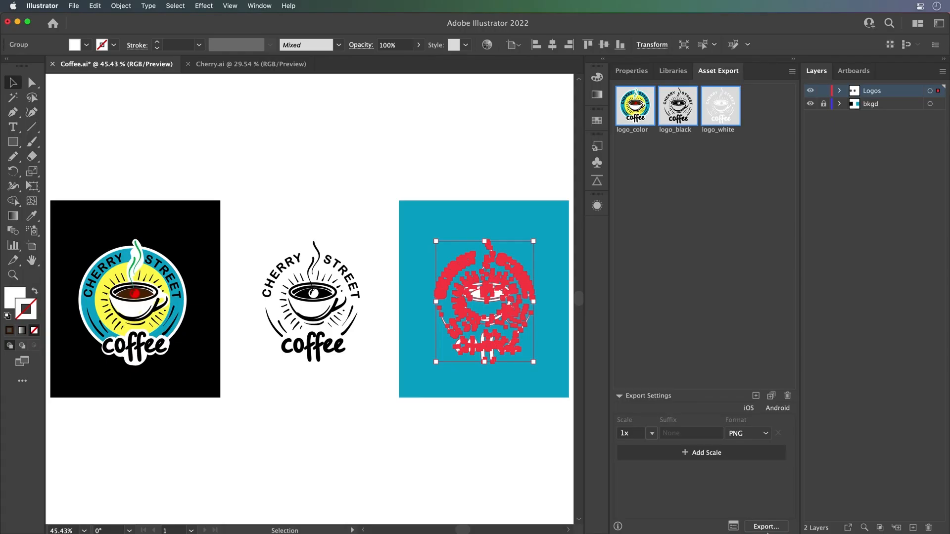
left_click(765, 526)
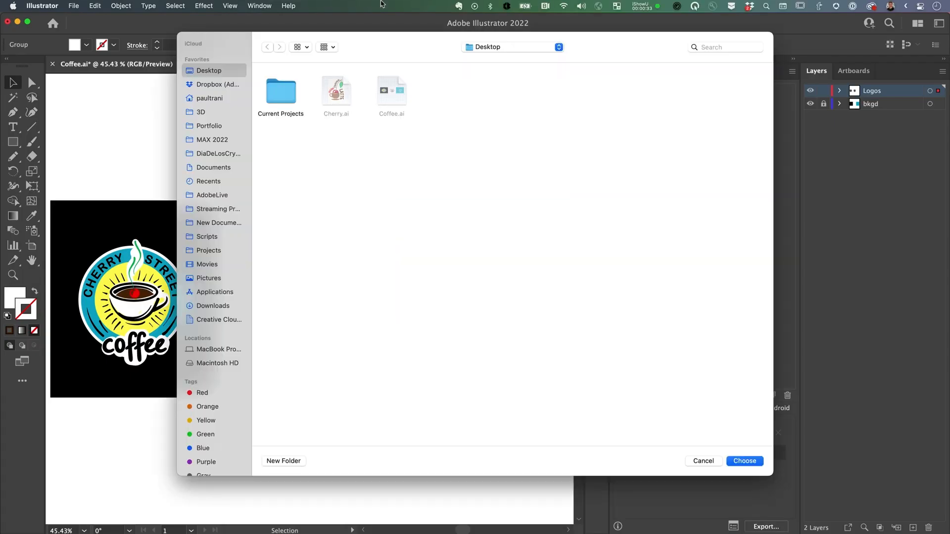
left_click(744, 461)
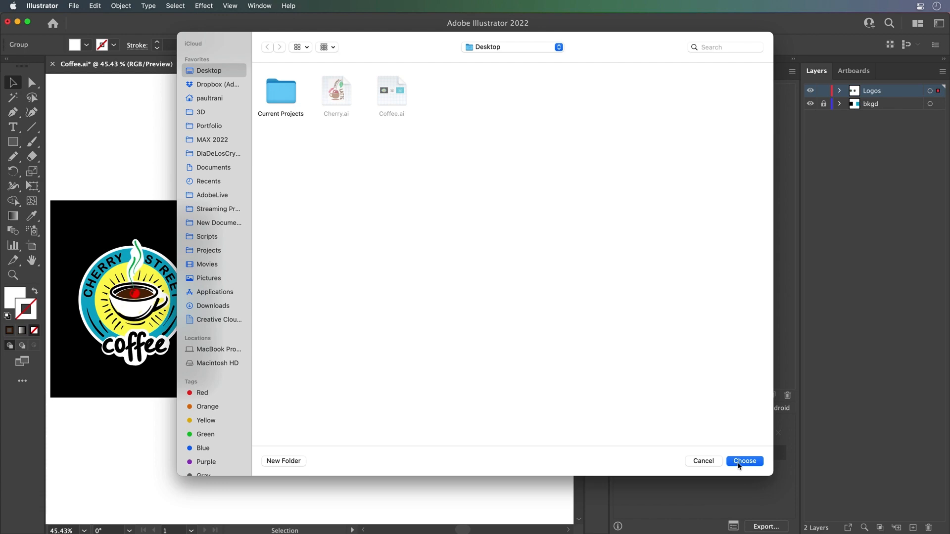
left_click(744, 461)
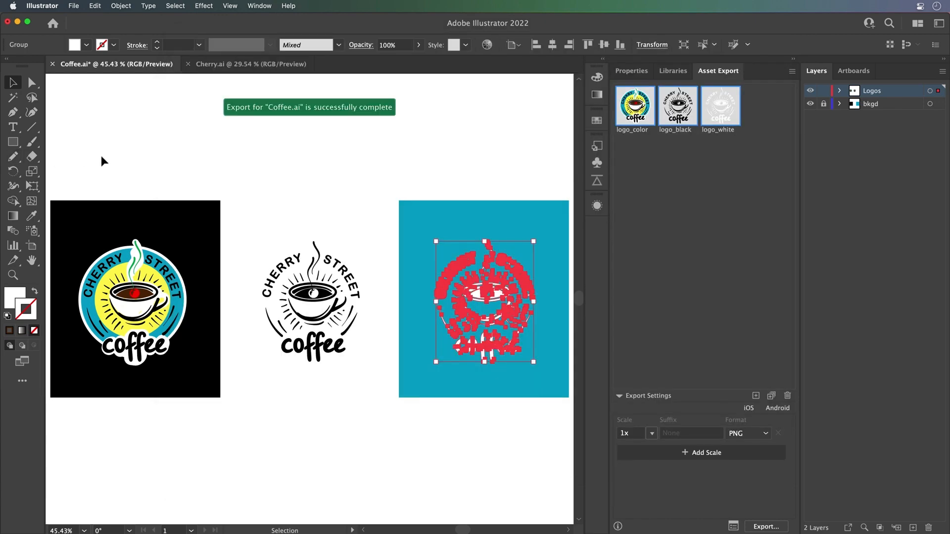
left_click(250, 63)
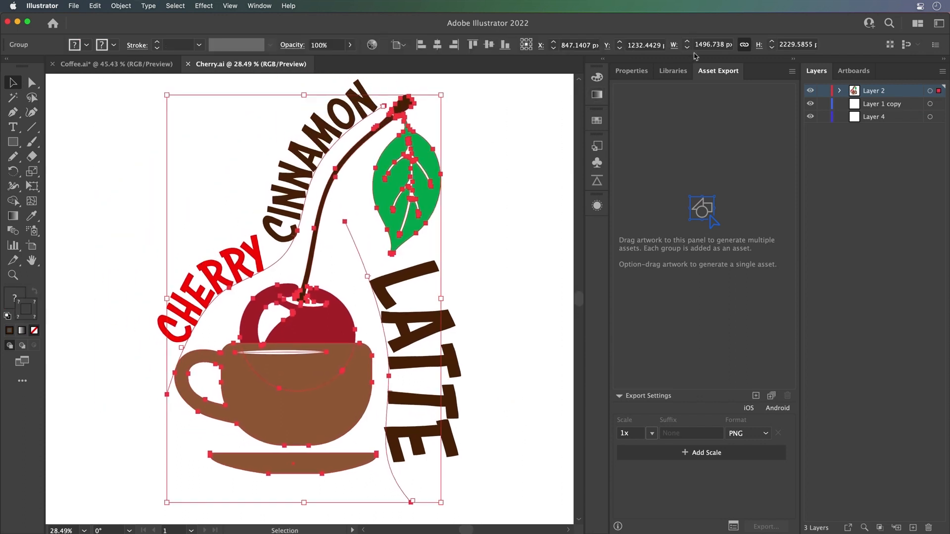
- Add the cherry latte graphic to the COFFEE library from the Libraries panel
left_click(673, 71)
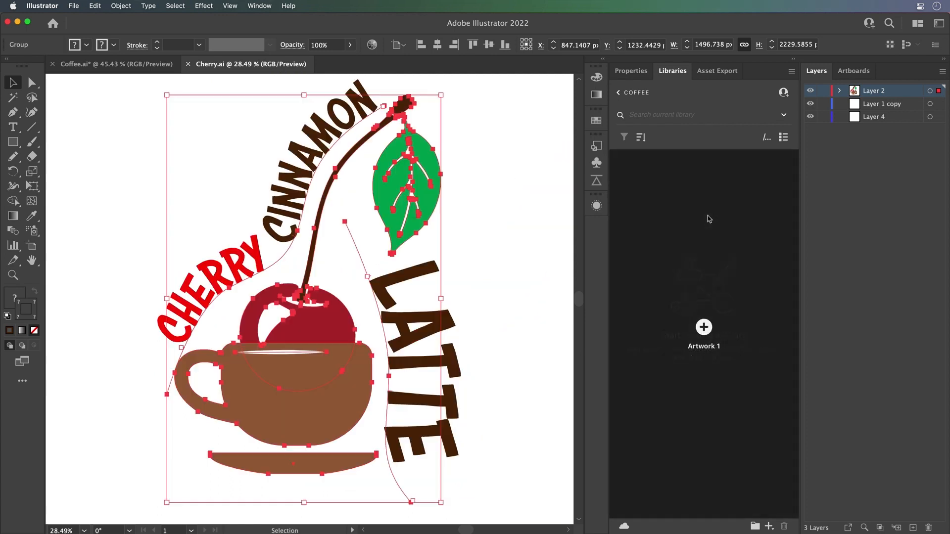
left_click(704, 328)
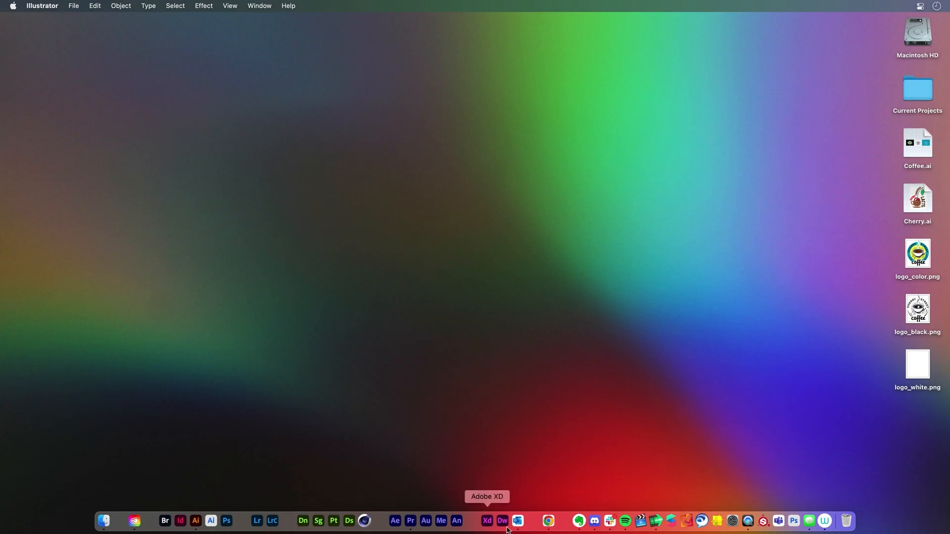
- Start a blank Instagram story project in Adobe Express in Chrome
left_click(546, 521)
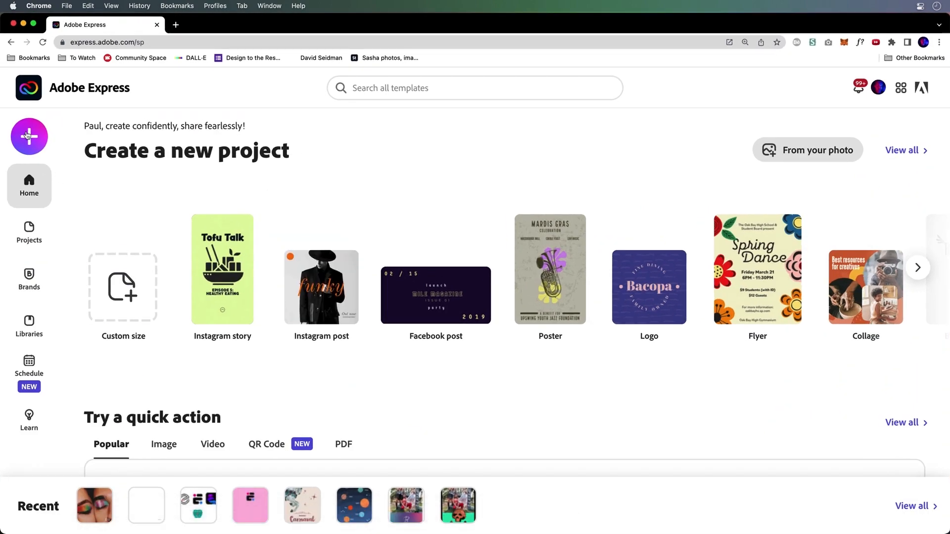
left_click(29, 137)
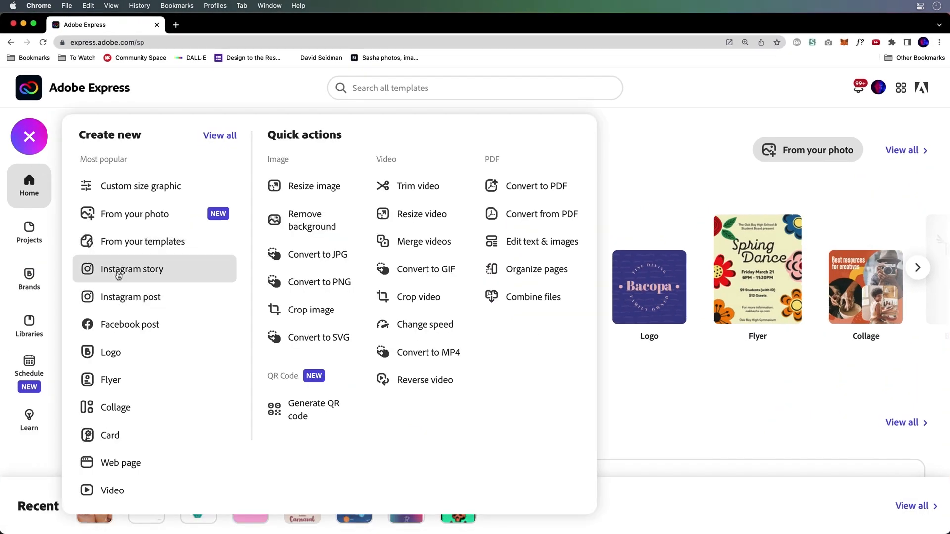
left_click(132, 269)
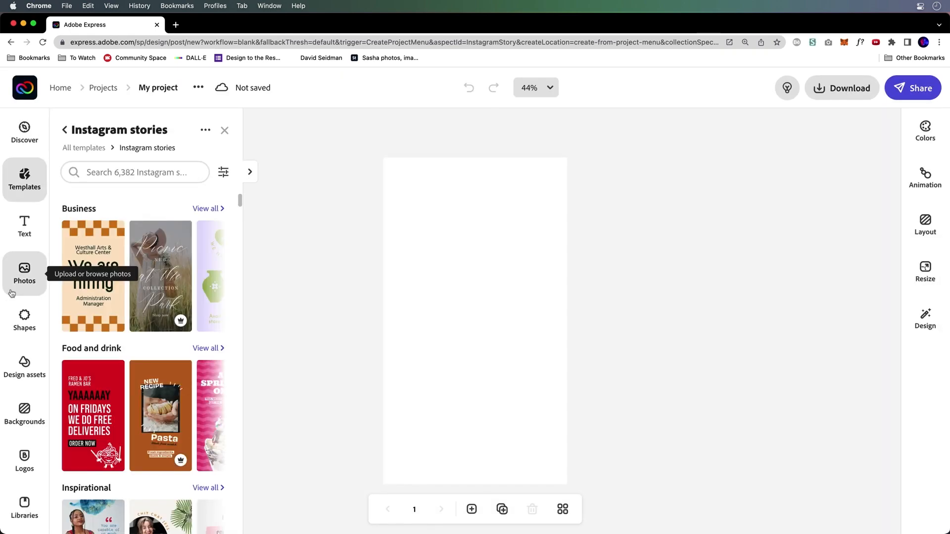
- Begin a photo upload from Photos, cancel the file picker and return to Home
left_click(23, 273)
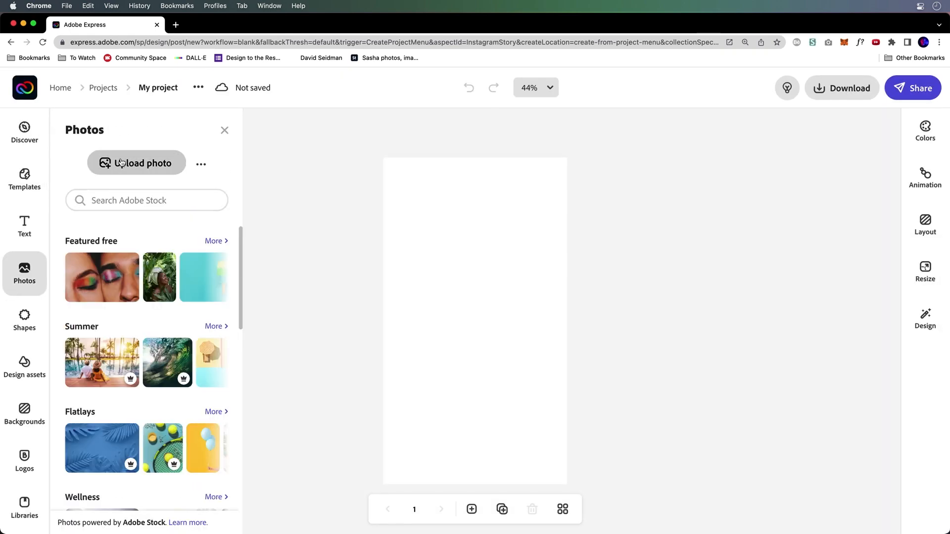
left_click(137, 163)
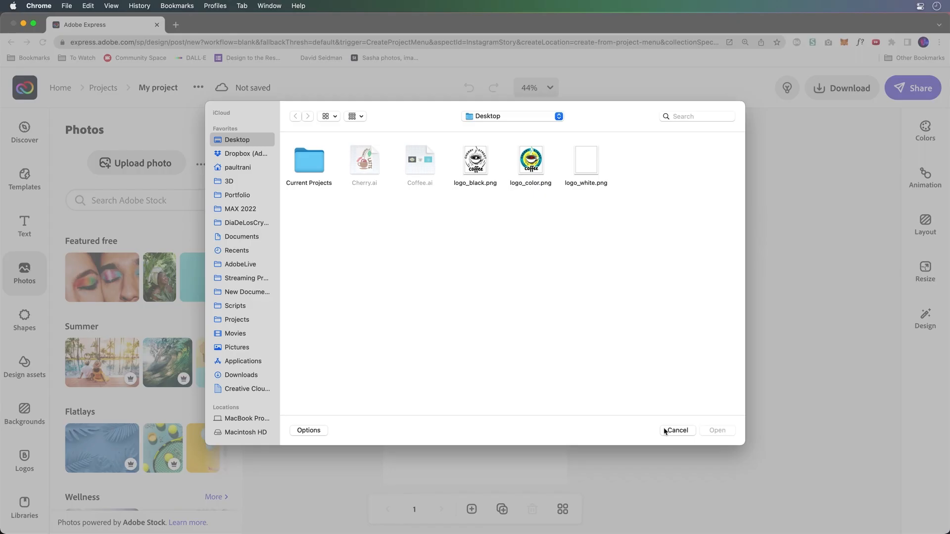
left_click(677, 431)
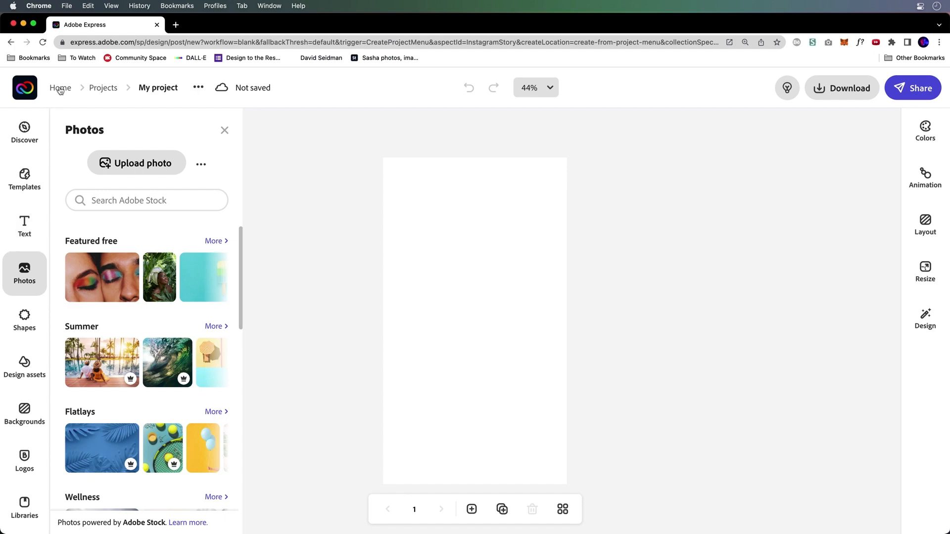
left_click(61, 88)
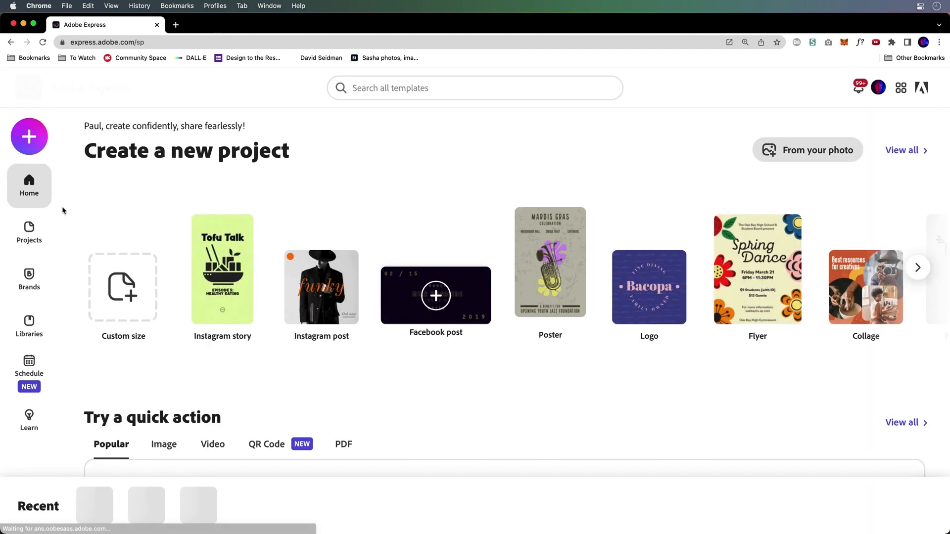
- Create a brand with logo_color.png, colour #00AAD1 and the Futura PT Medium font
left_click(28, 279)
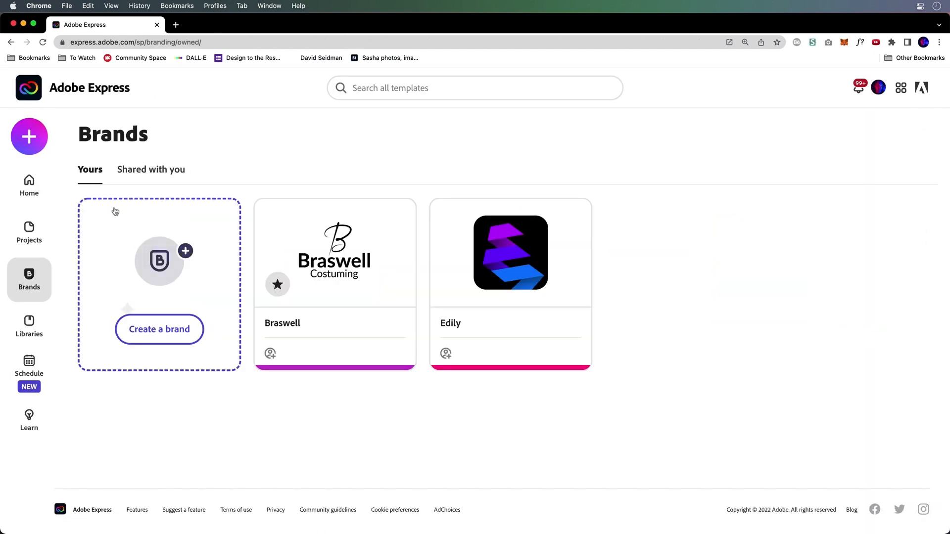
left_click(159, 328)
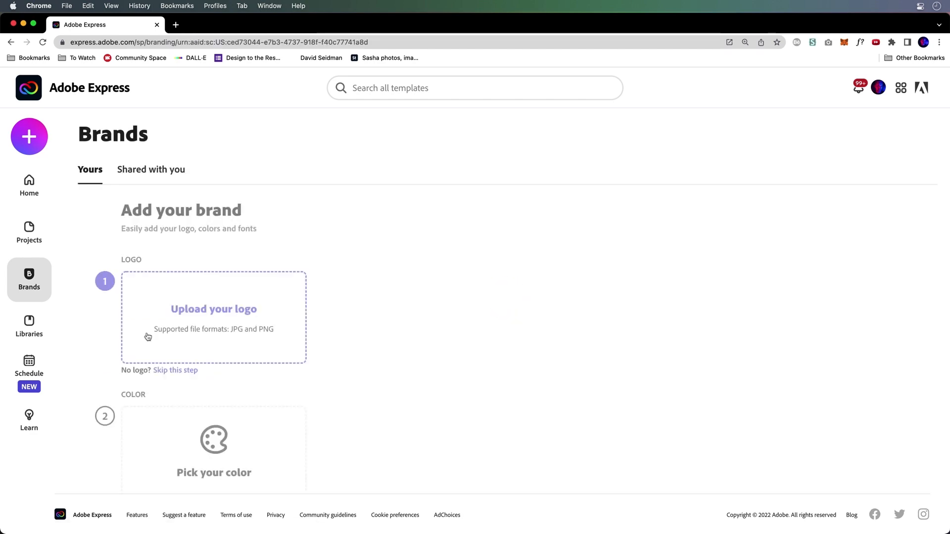
left_click(214, 309)
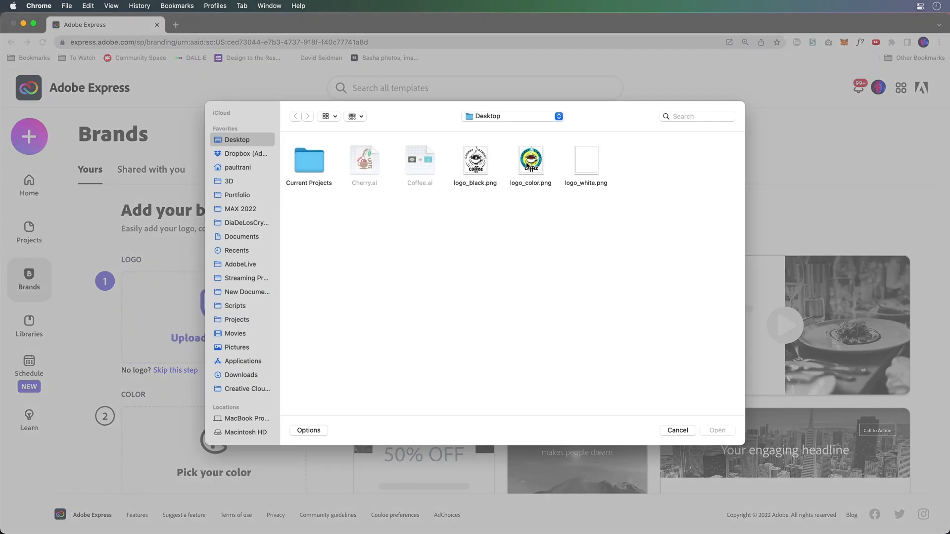
double_click(530, 160)
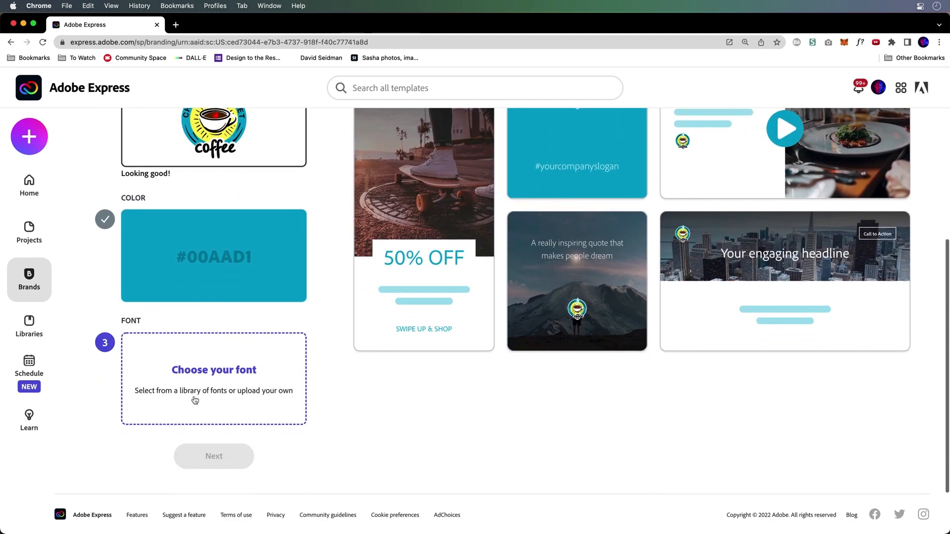
left_click(213, 379)
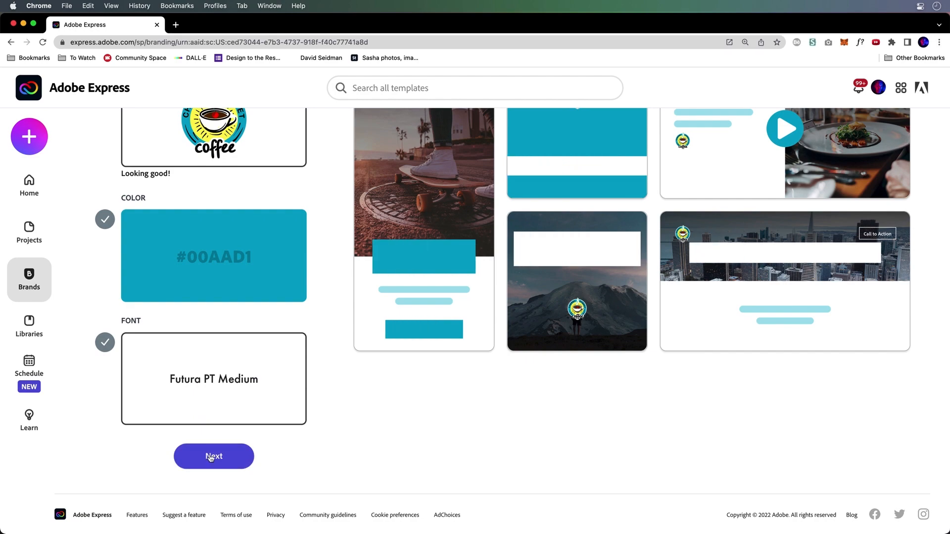
left_click(214, 456)
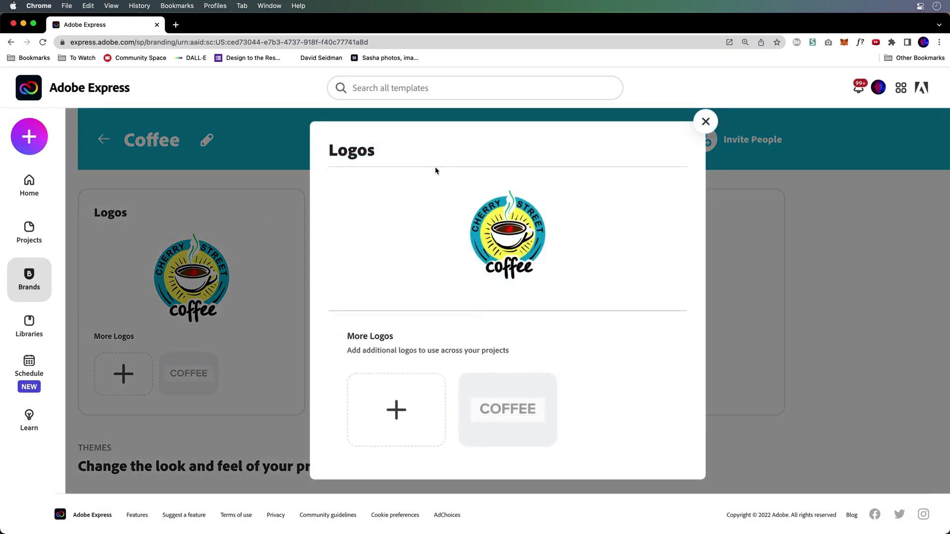
- Add the black and white coffee logos to the Coffee brand
left_click(396, 410)
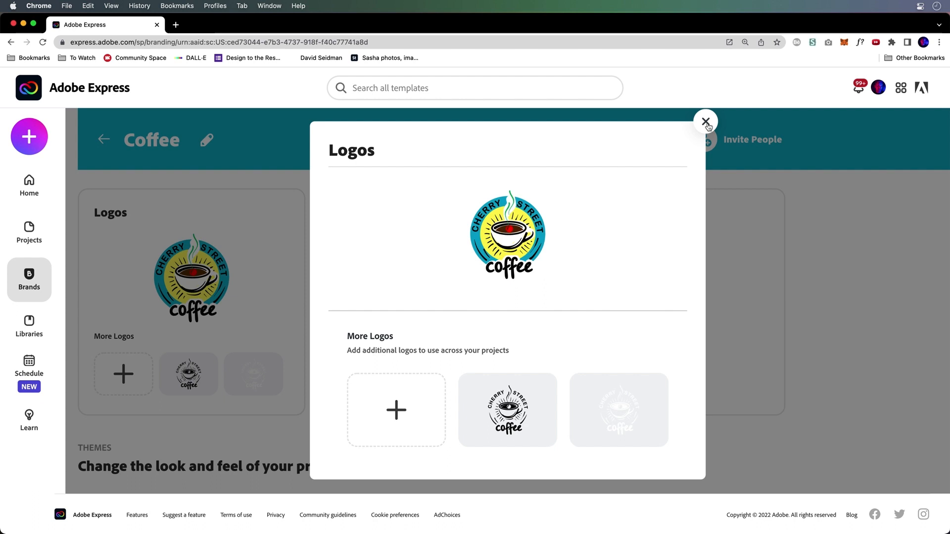
left_click(368, 432)
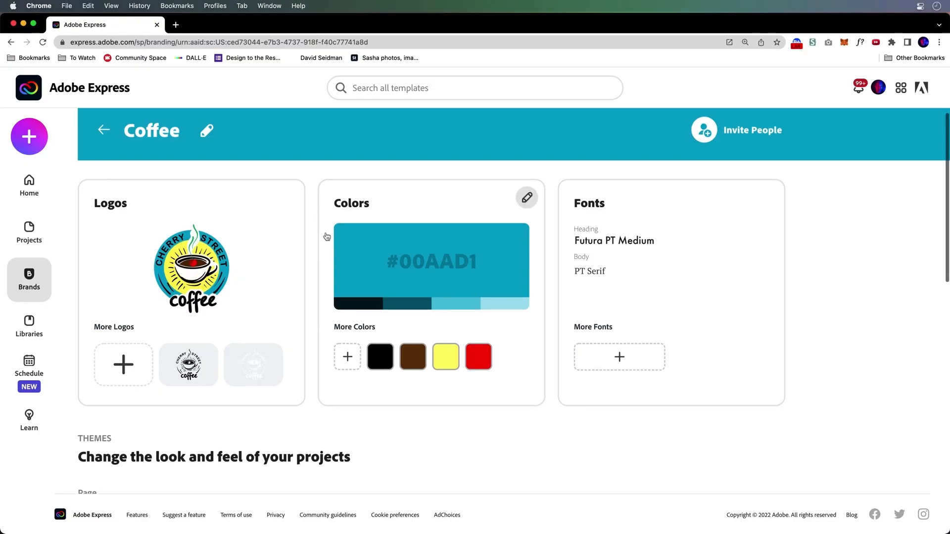
scroll("down", 3)
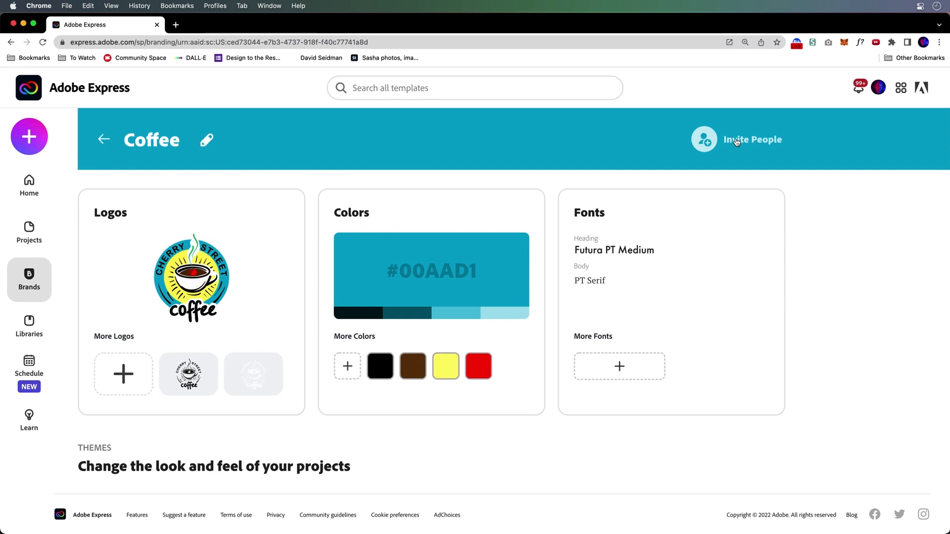
- View the Coffee brand's Invite People sharing dialog and dismiss it
left_click(752, 139)
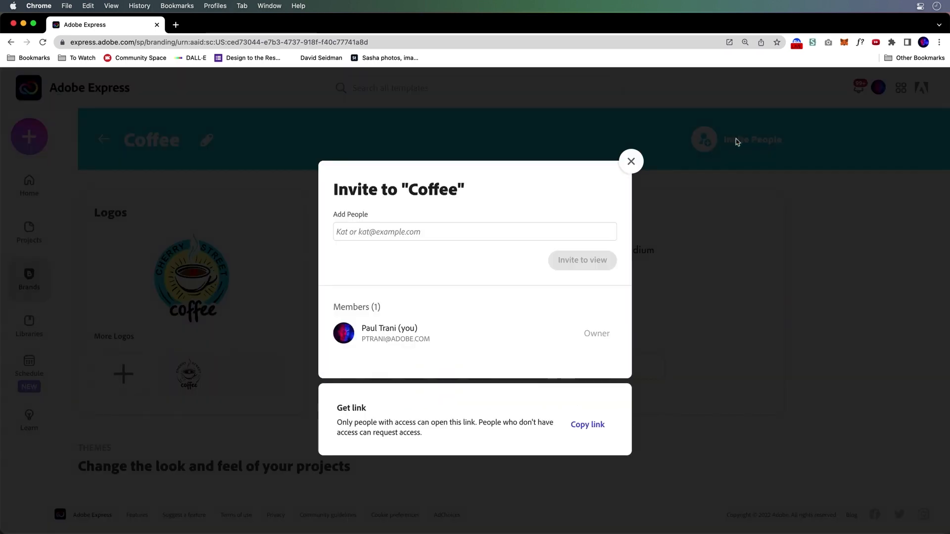
left_click(630, 161)
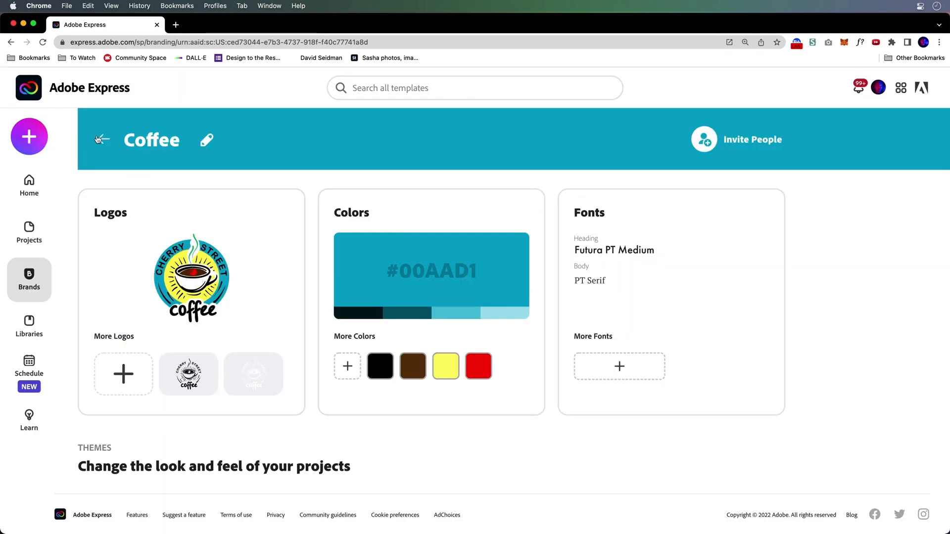
- Make Coffee the default brand from its ••• menu, then start a new project
left_click(102, 140)
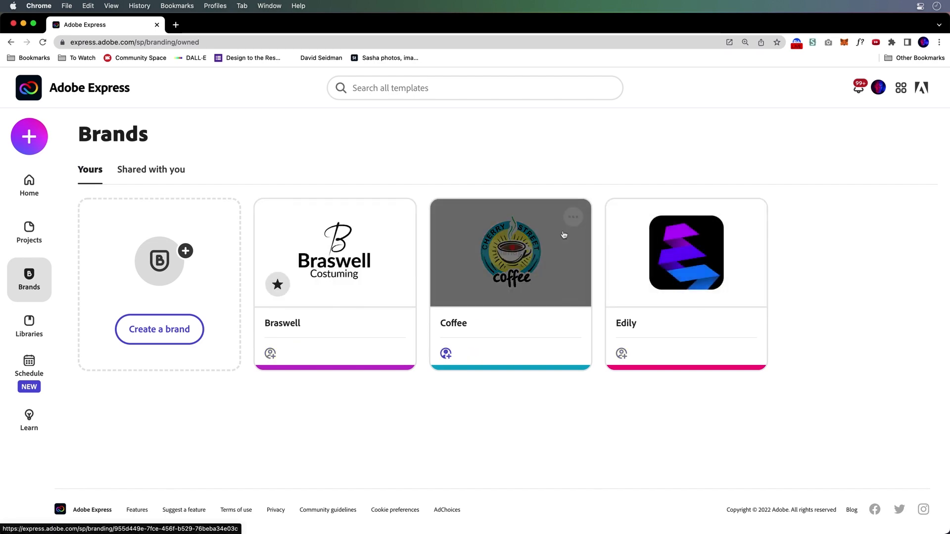
left_click(572, 217)
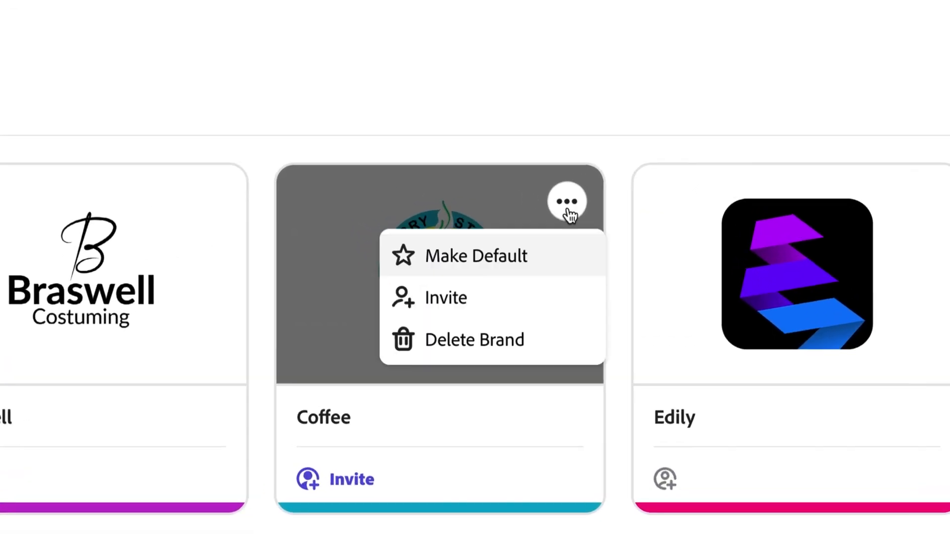
left_click(476, 255)
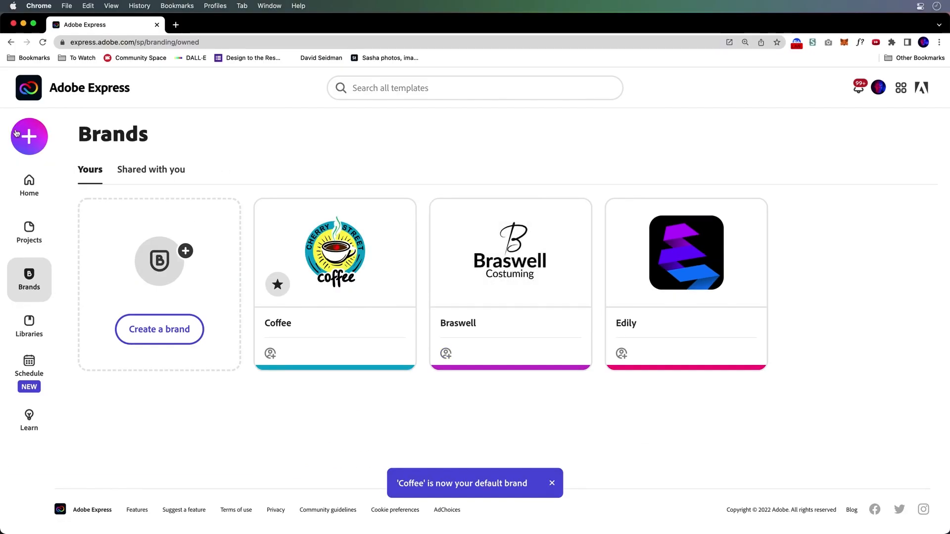
left_click(29, 136)
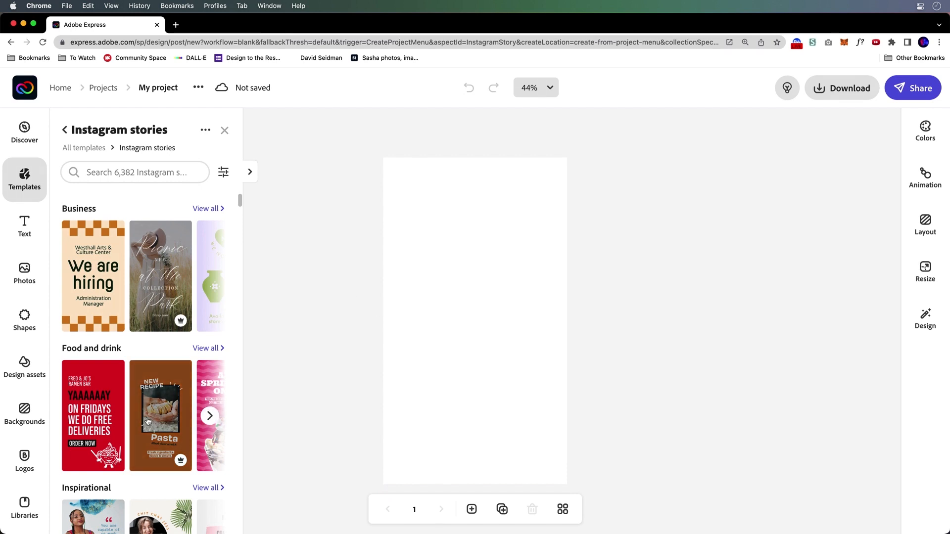
- Apply the Coffee brand to the Pasta recipe story, shuffle its styling, and pick the We are hiring template
left_click(161, 416)
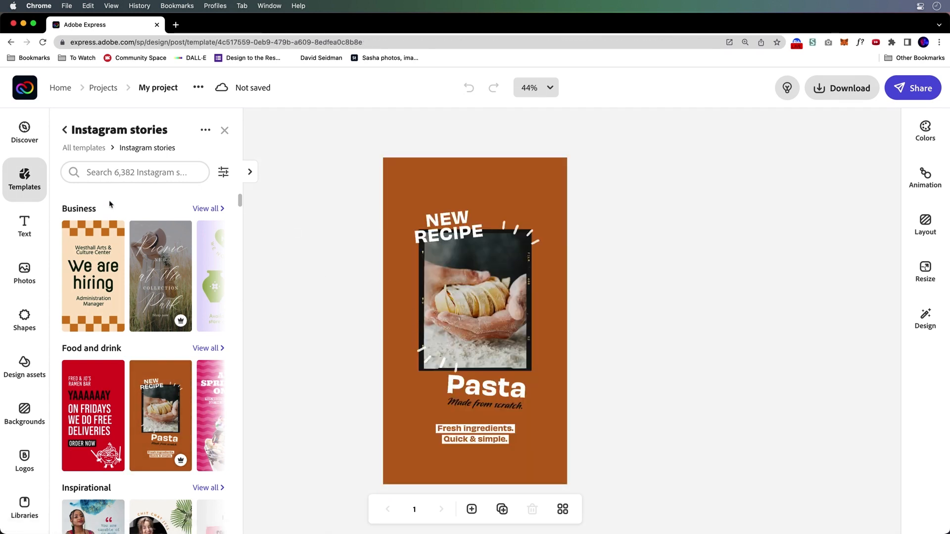
left_click(925, 319)
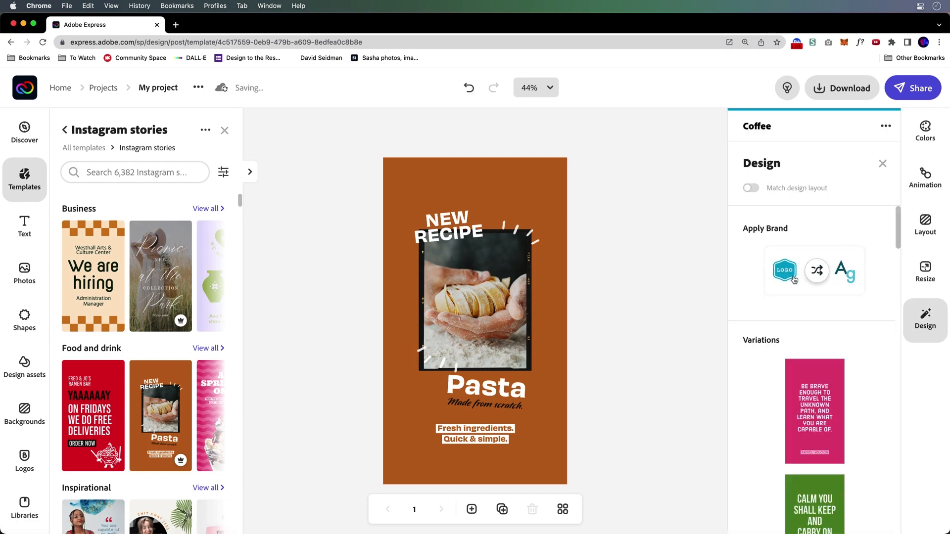
left_click(785, 271)
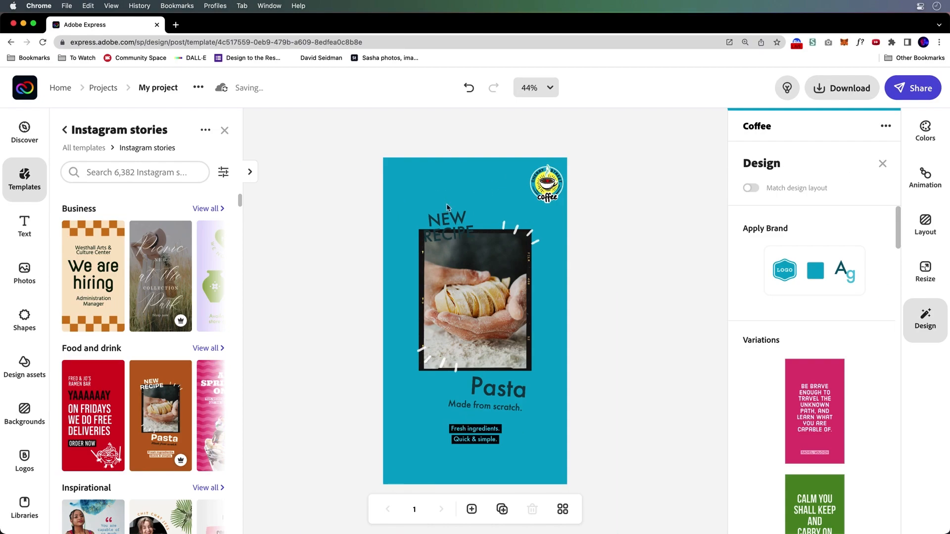
left_click(816, 270)
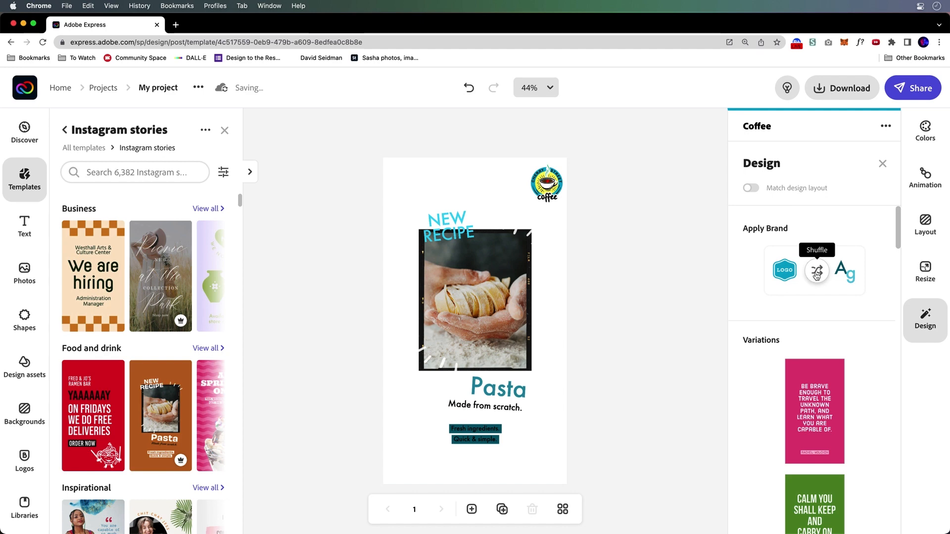
left_click(93, 276)
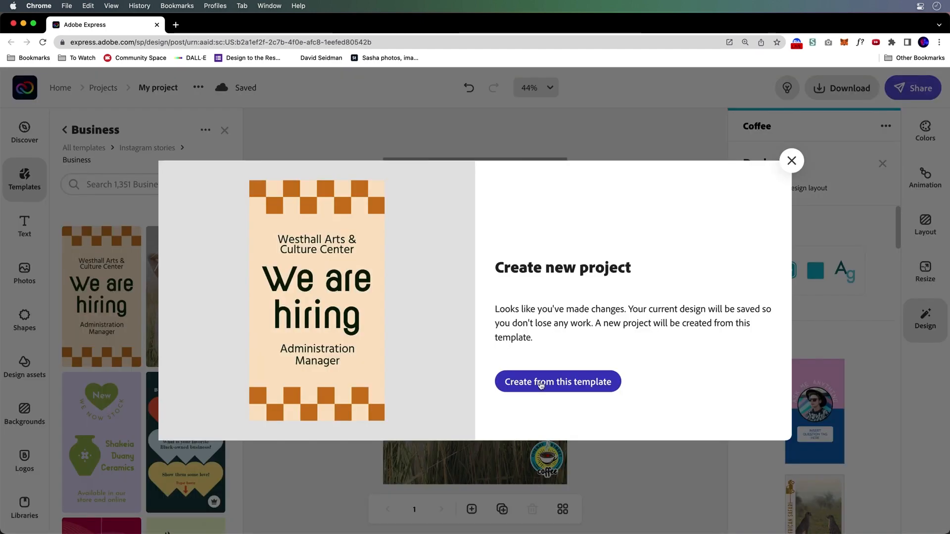
- Create a story from the hiring template with the Coffee brand's teal background and logo applied
left_click(557, 382)
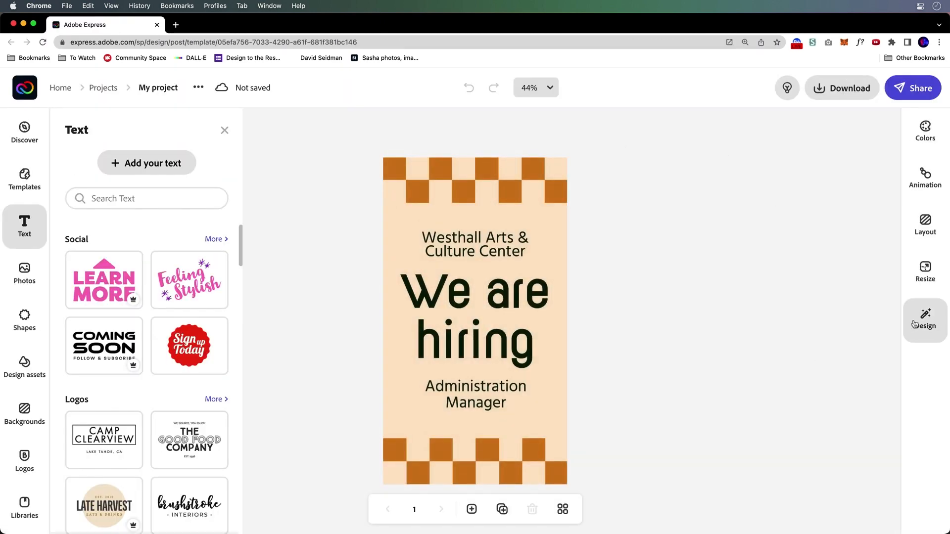
left_click(924, 319)
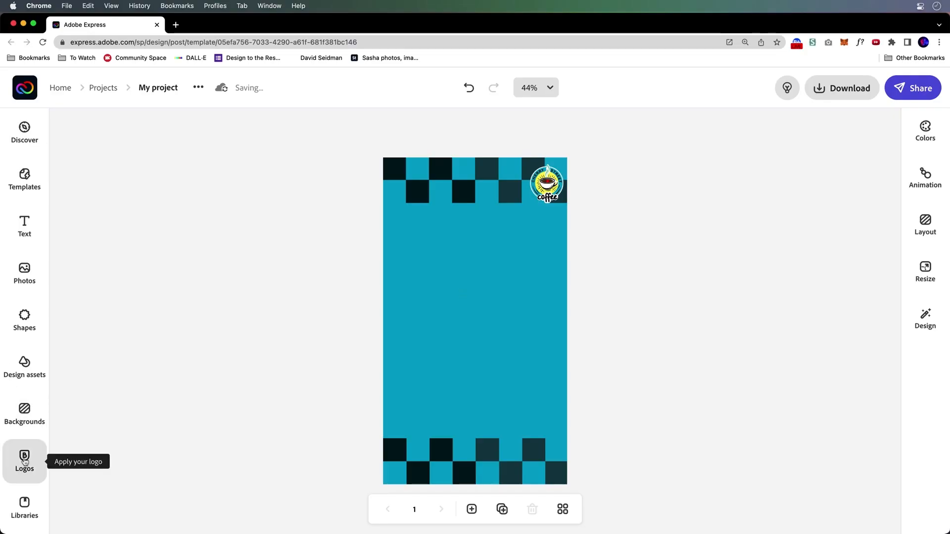
left_click(24, 460)
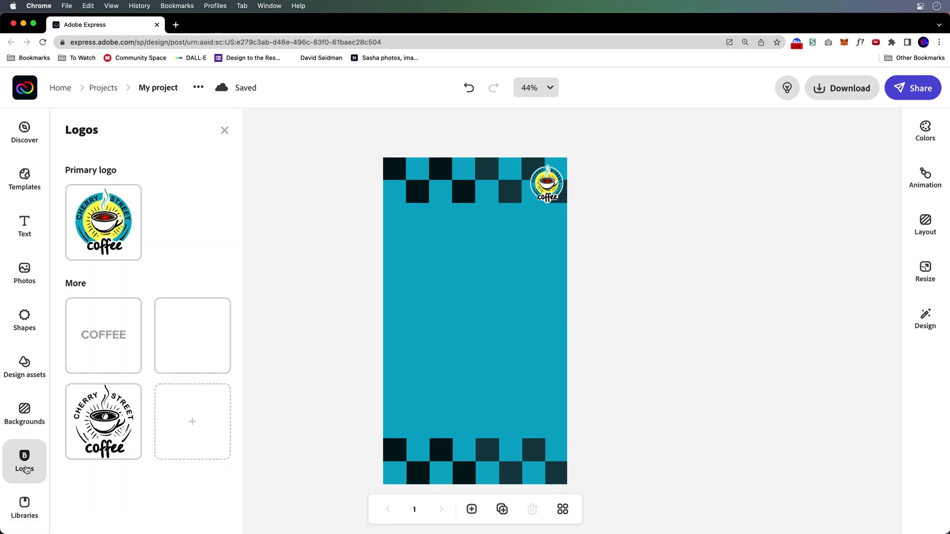
left_click(24, 507)
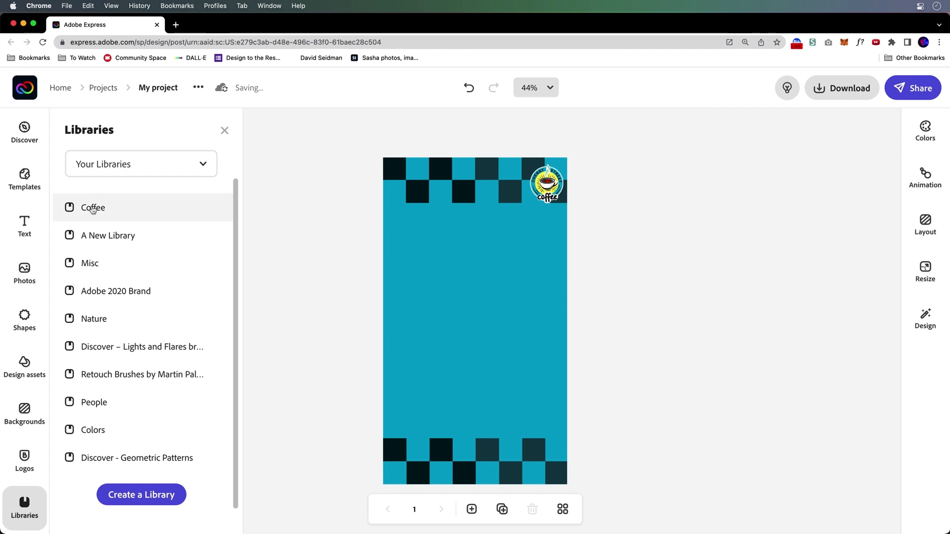
- Place the Cherry Cinnamon Latte graphic from the Coffee library onto the story canvas
left_click(93, 207)
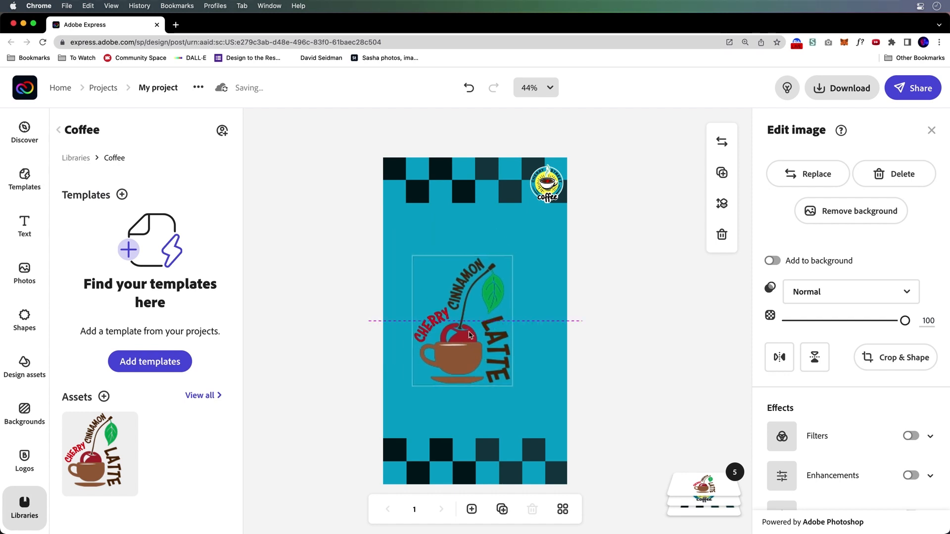
left_click(595, 240)
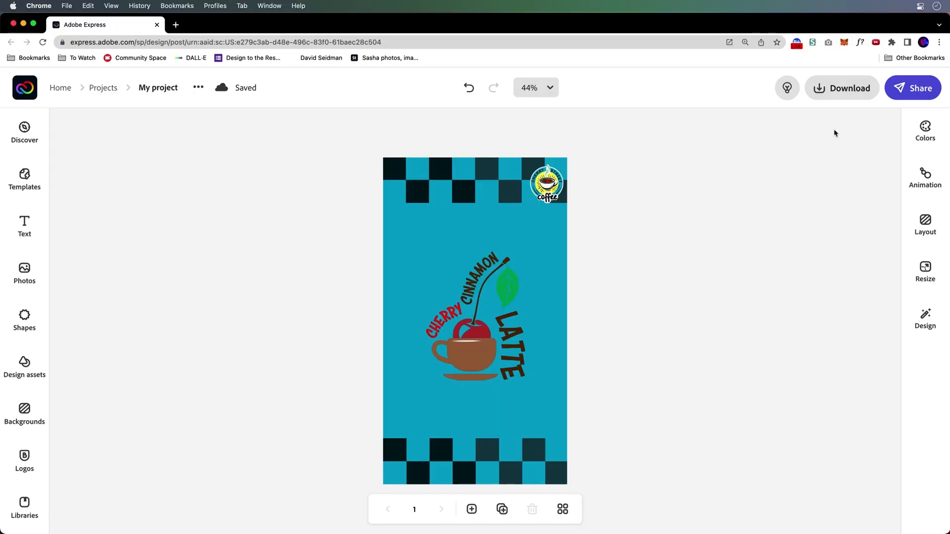
- Download the finished story as a PDF named My project.pdf
left_click(841, 89)
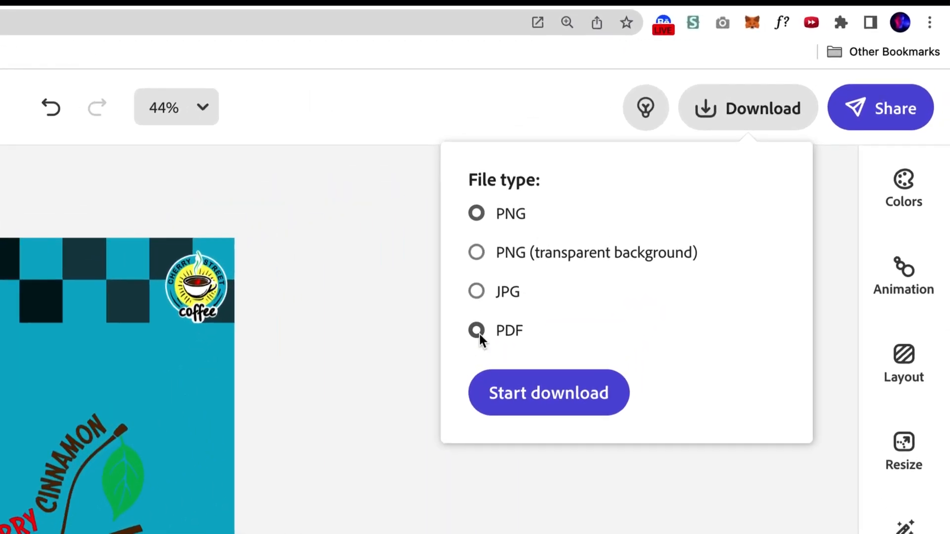
left_click(547, 392)
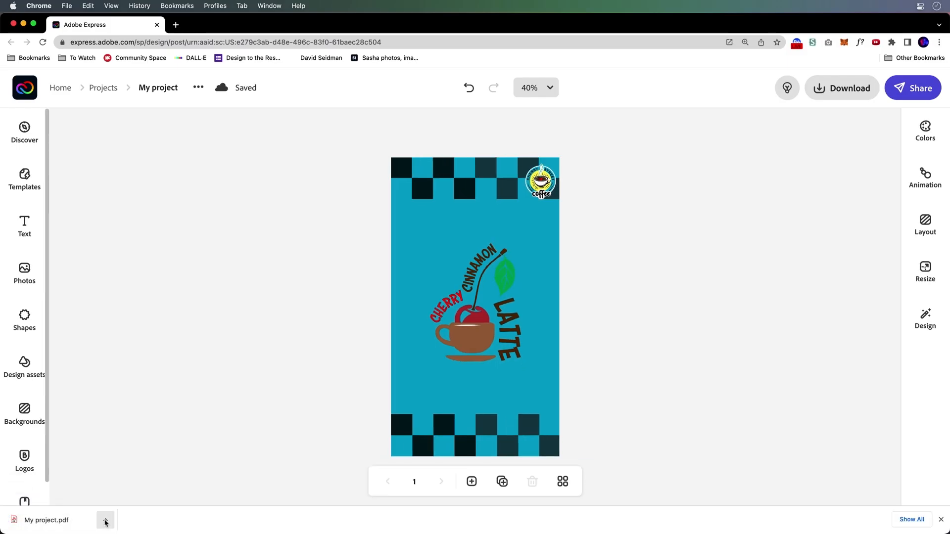